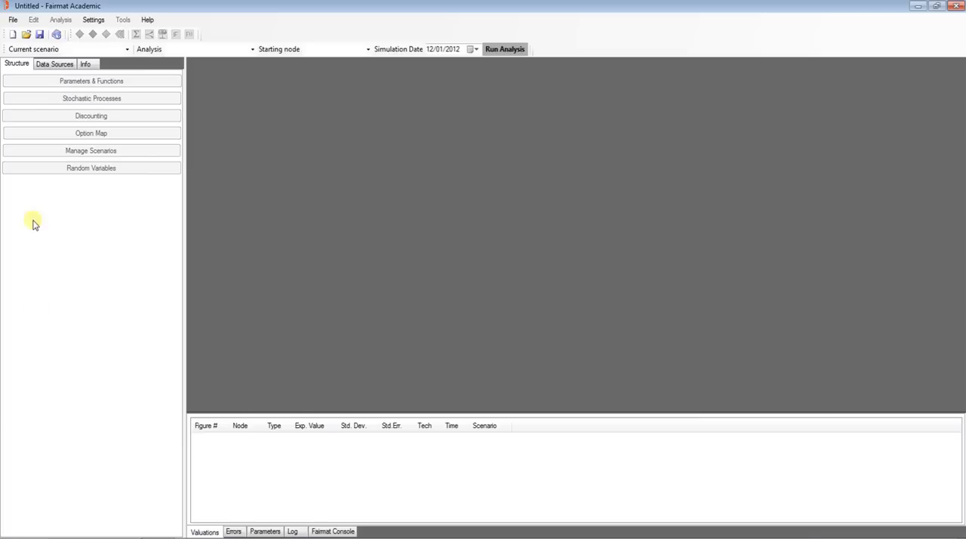
mouse_move(12, 33)
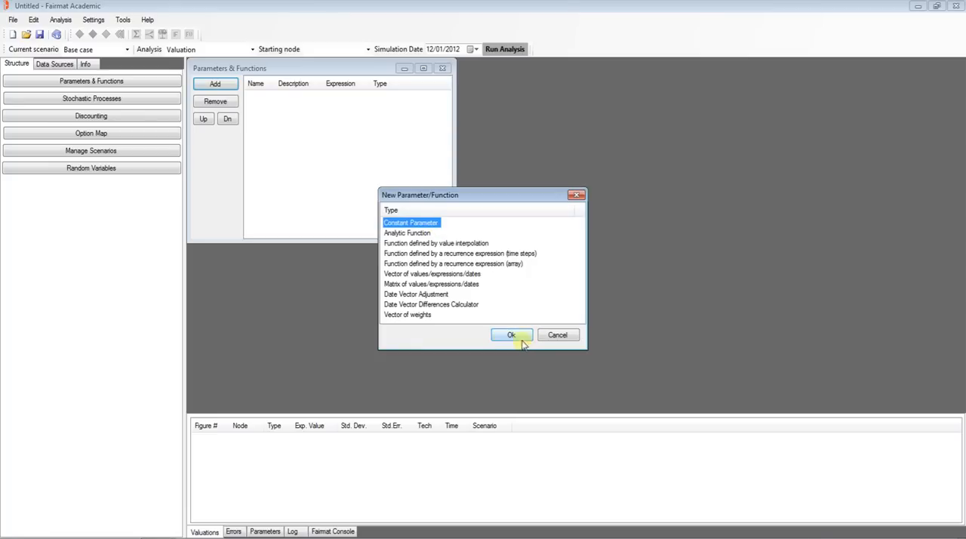
Step: Add constant parameter K, description strike, expression 2, to the parameters list
click(511, 335)
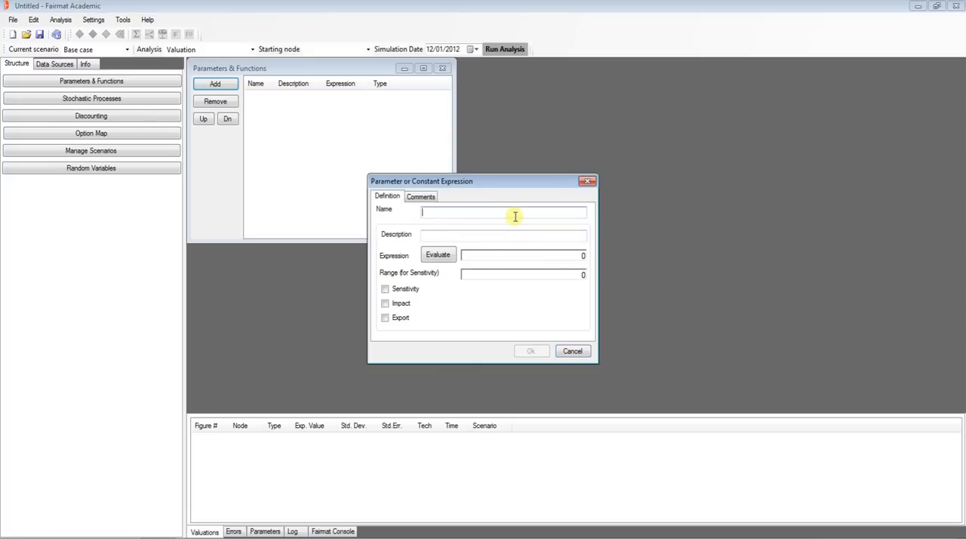
text(K)
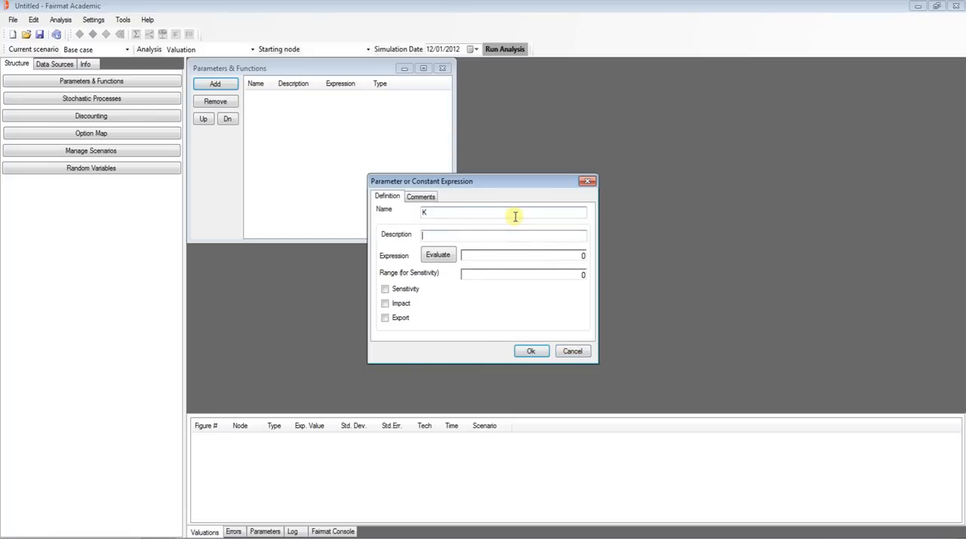
text(strike)
click(524, 255)
text(2)
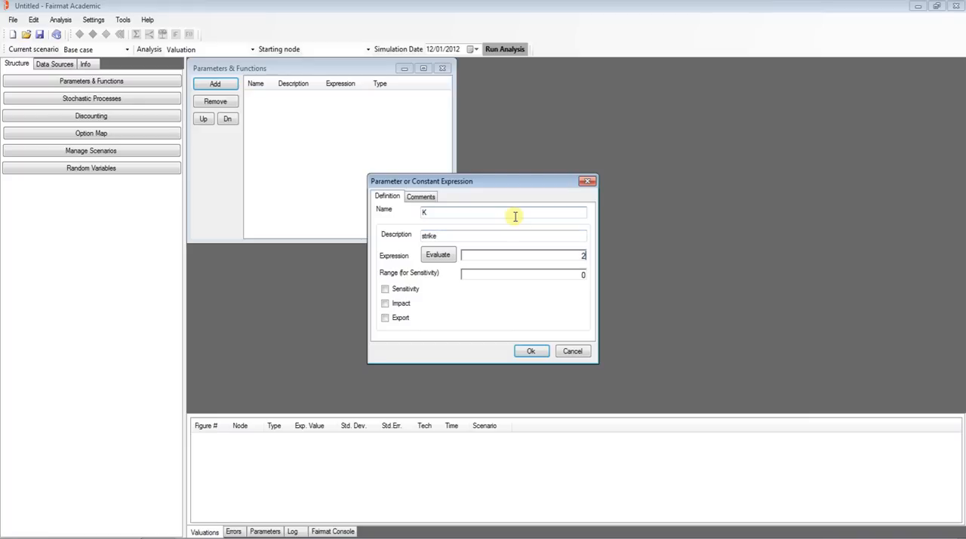
click(531, 350)
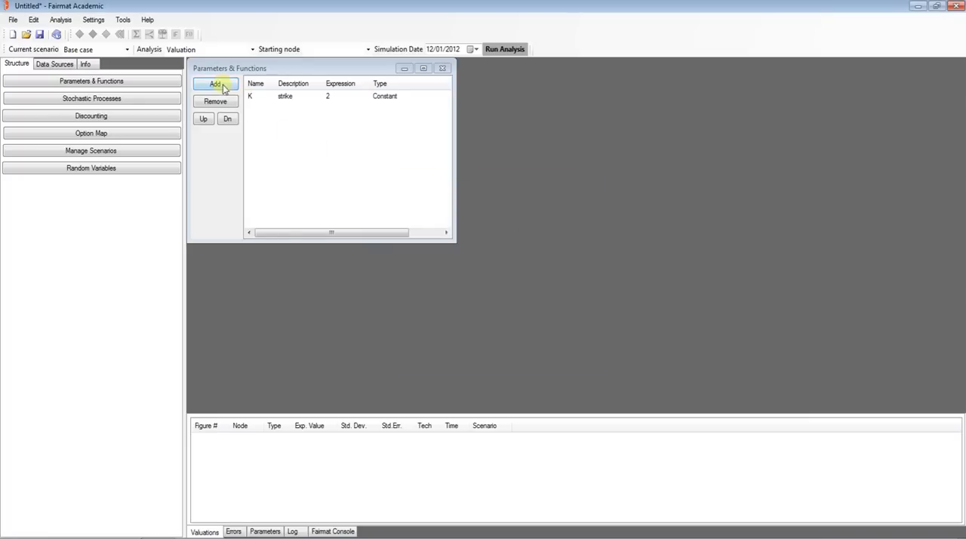
Step: Add constant parameter mu, description mean rate, expression 0.5, then go to Stochastic Processes
click(215, 85)
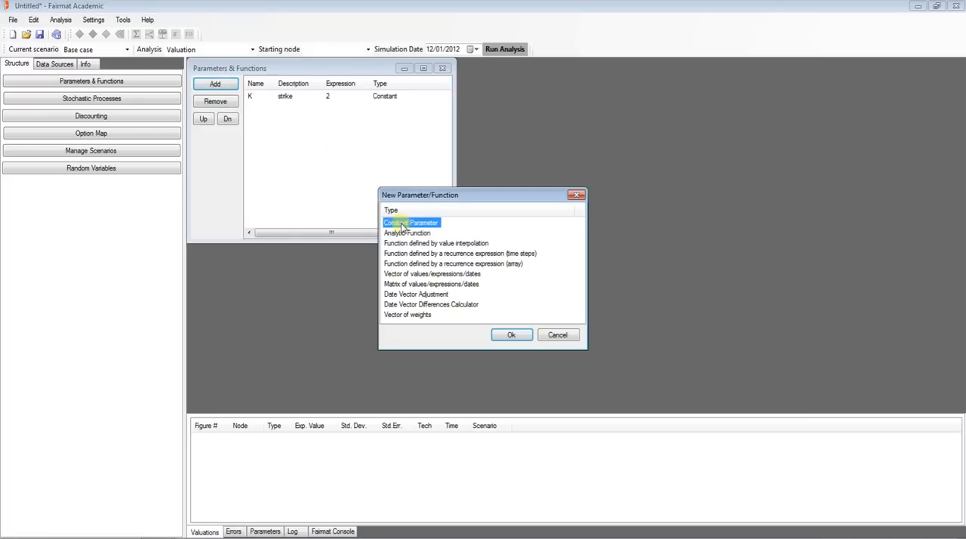
click(510, 335)
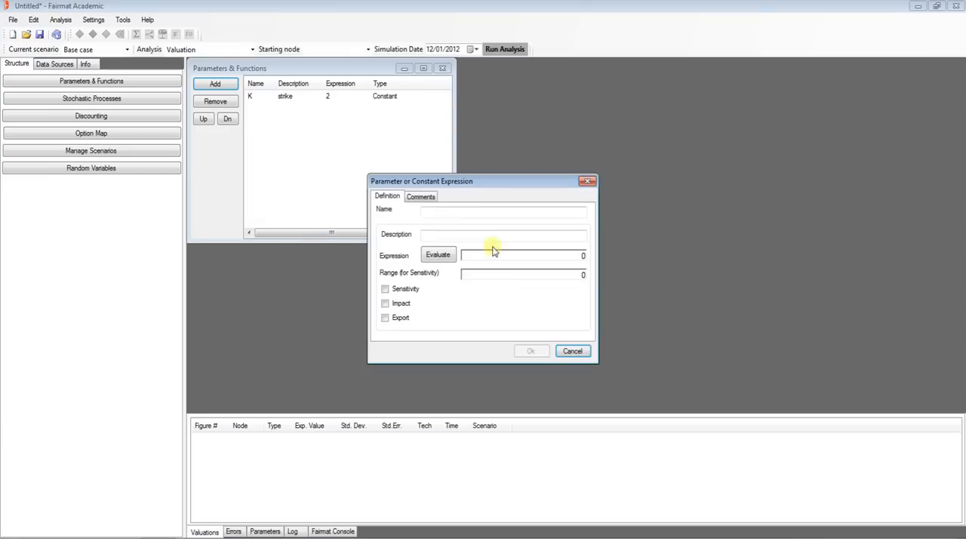
text(mu)
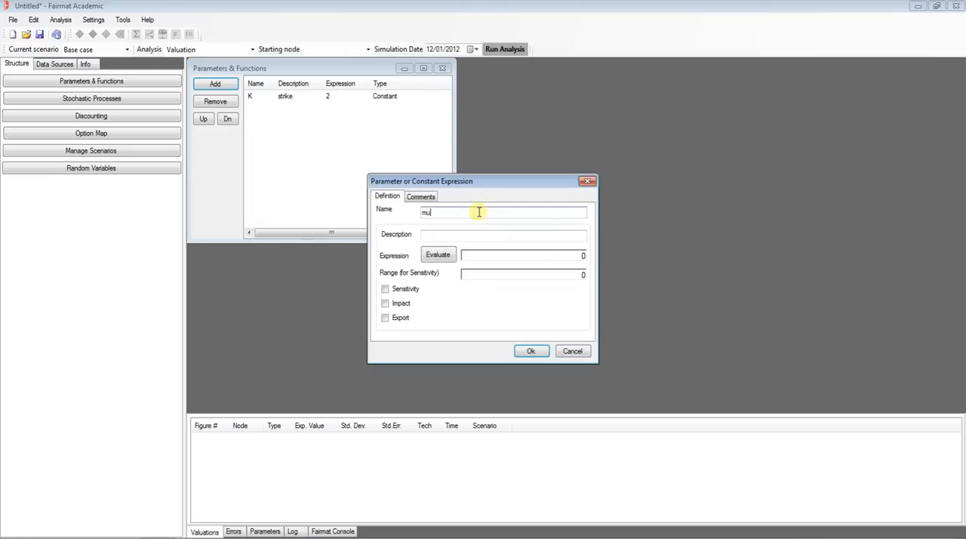
text(mean)
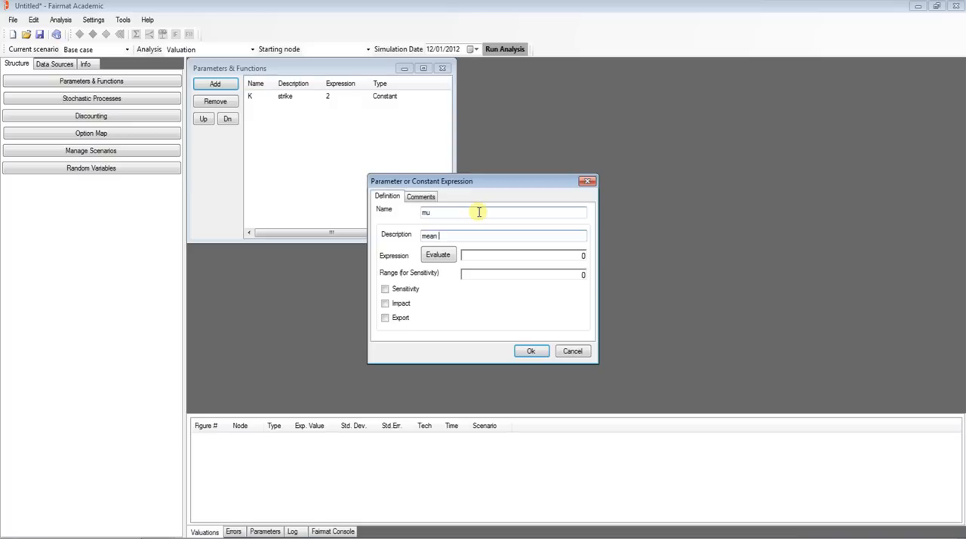
text(rate)
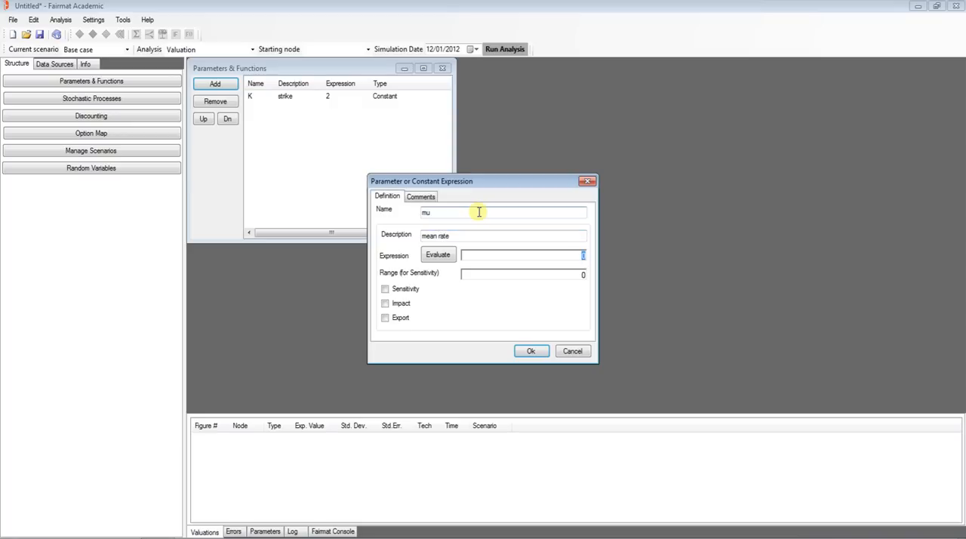
text(0.5)
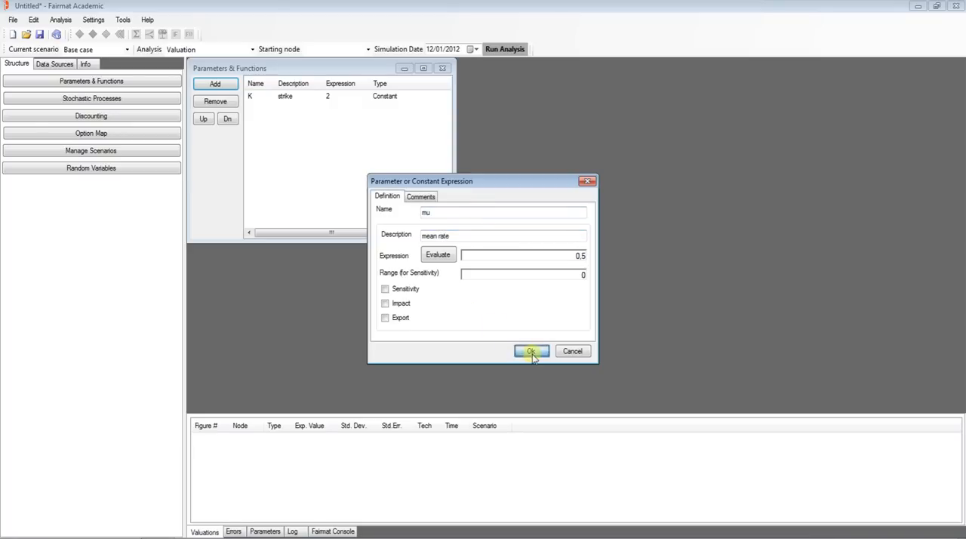
click(531, 350)
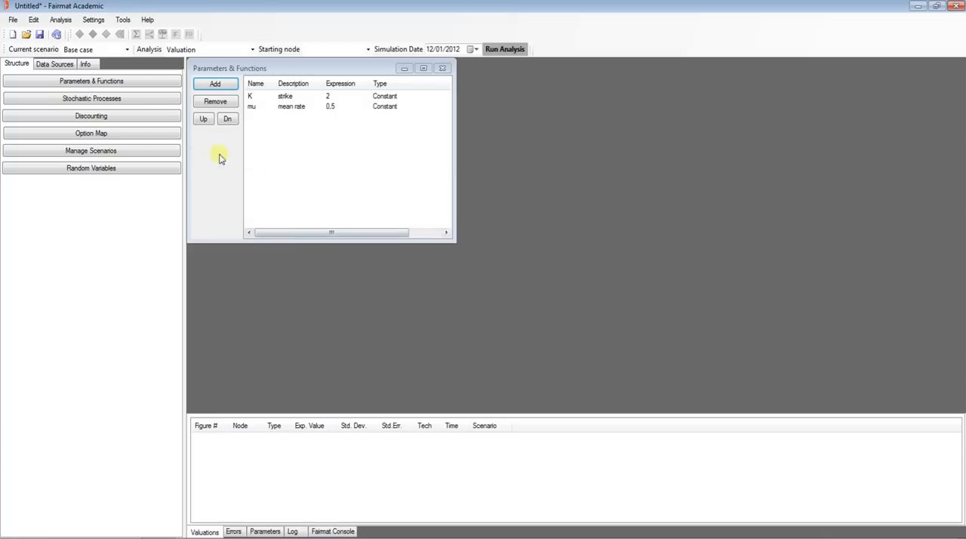
click(90, 98)
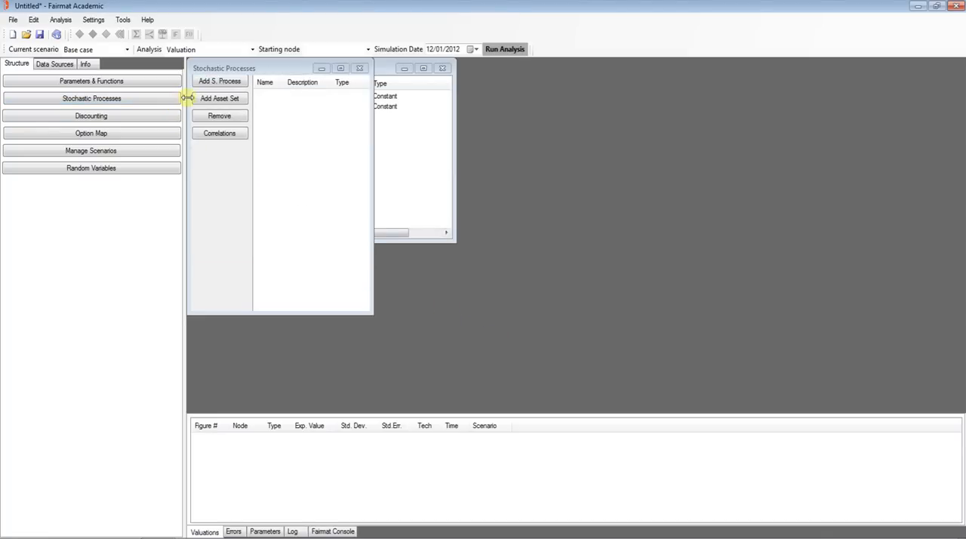
Step: Add a new stochastic process using the Mean Reverting Process model
click(220, 82)
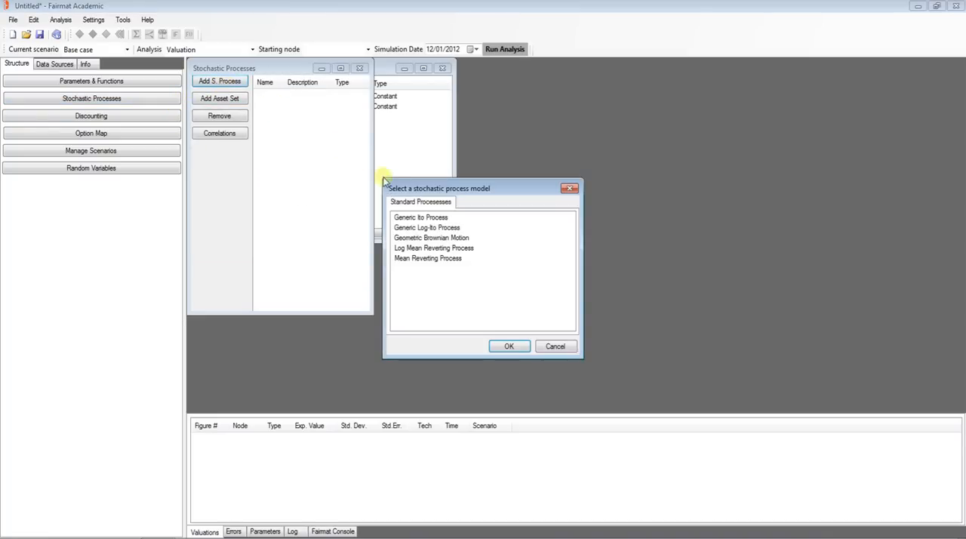
click(425, 226)
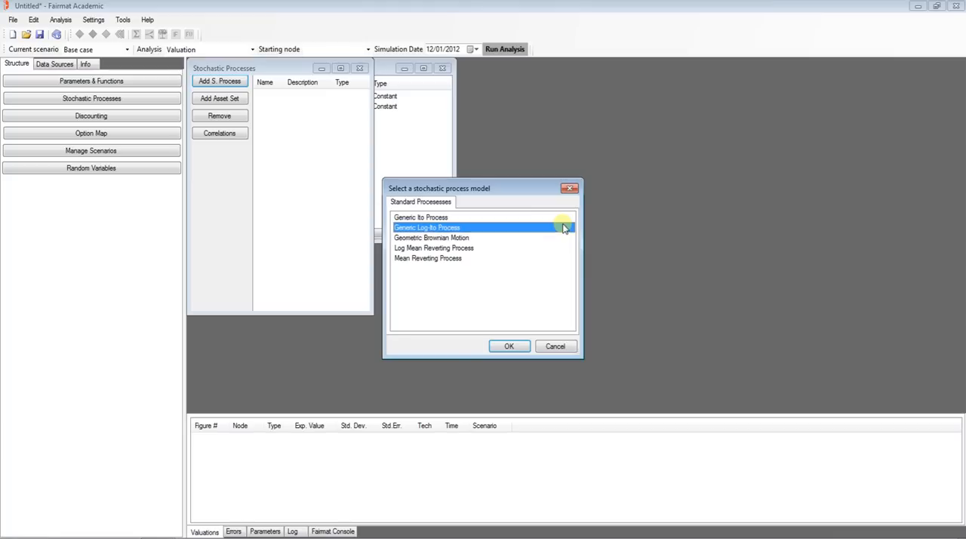
click(434, 247)
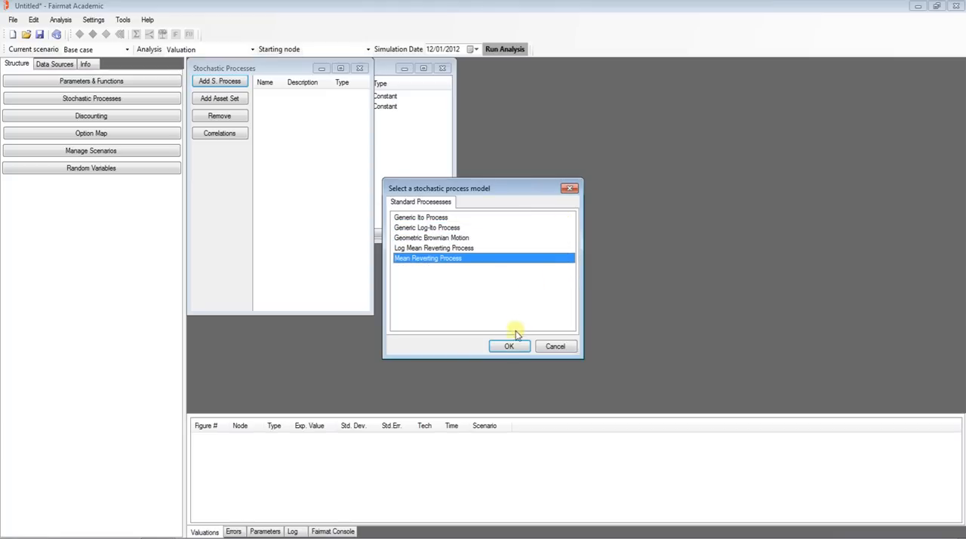
click(507, 346)
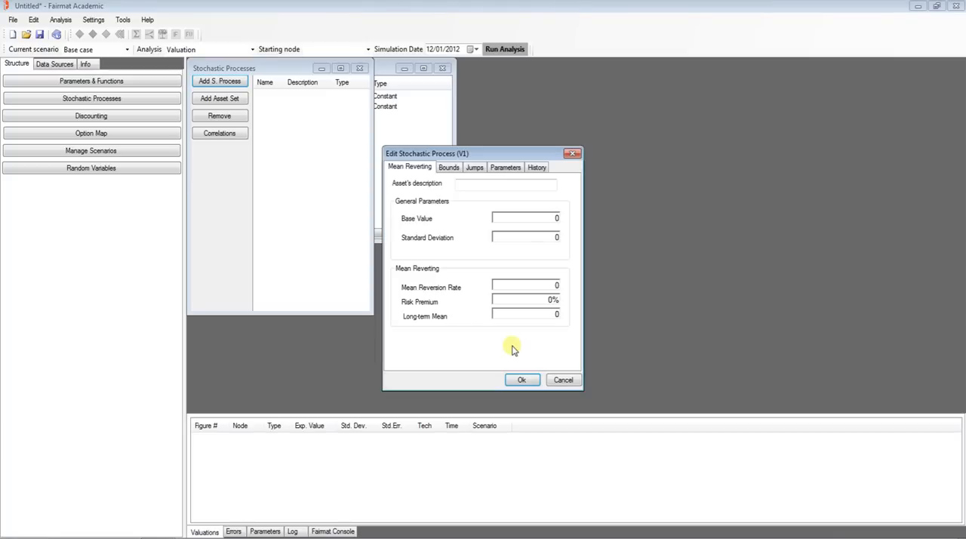
Step: Give V1 base value 1, standard deviation 0.9, reversion rate mu, long-term mean K
click(525, 217)
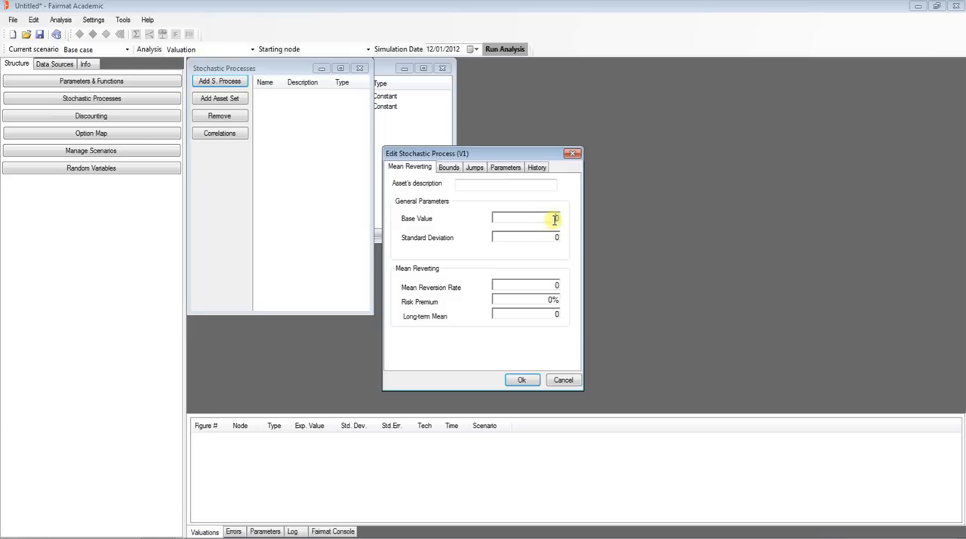
mouse_move(570, 214)
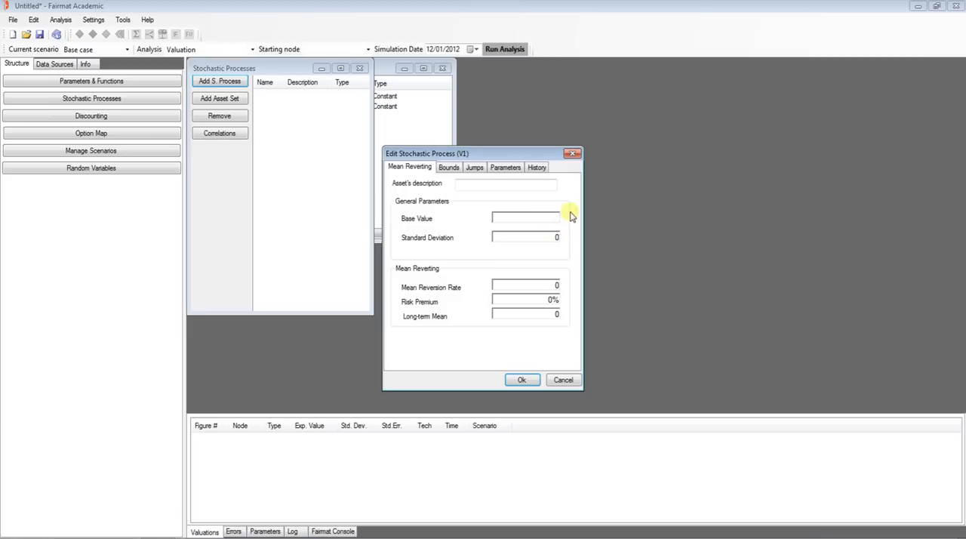
text(1)
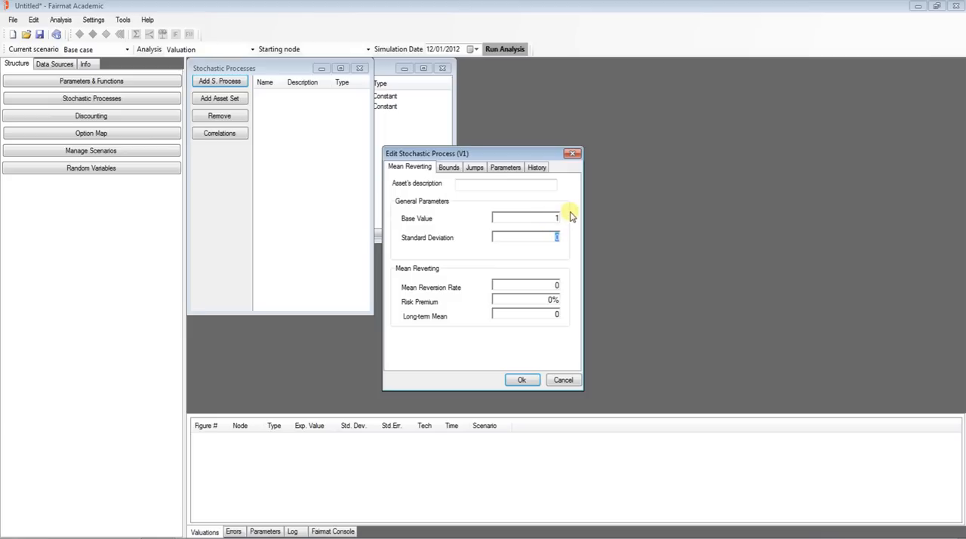
text(0.9)
click(525, 285)
text(m)
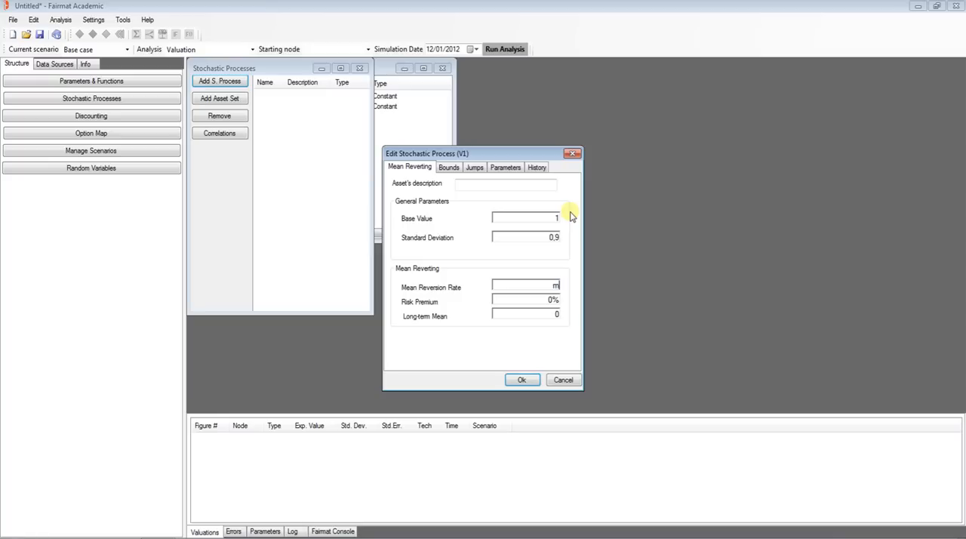
text(u)
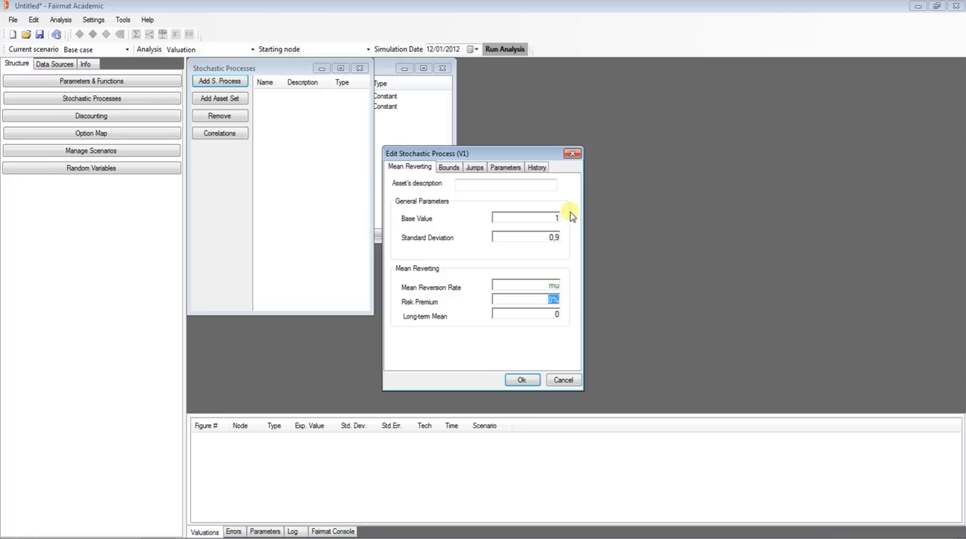
click(524, 314)
text(K)
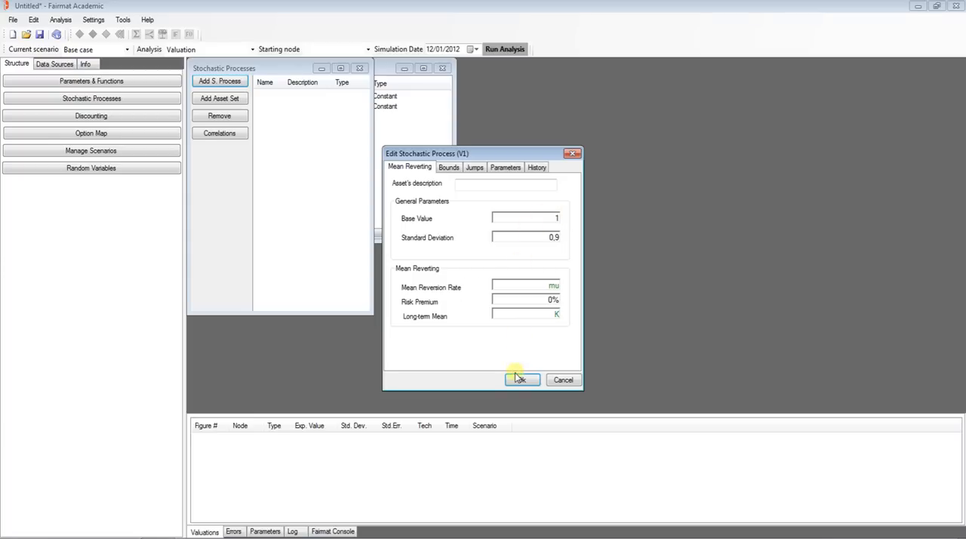
click(521, 378)
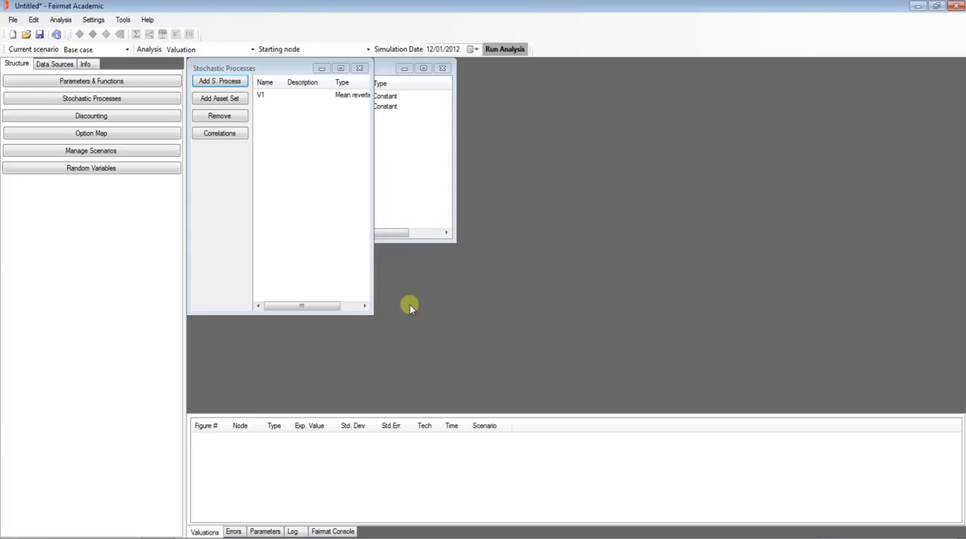
Step: Preview V1's simulated paths and its distribution at a later time, then accept the settings
double_click(261, 95)
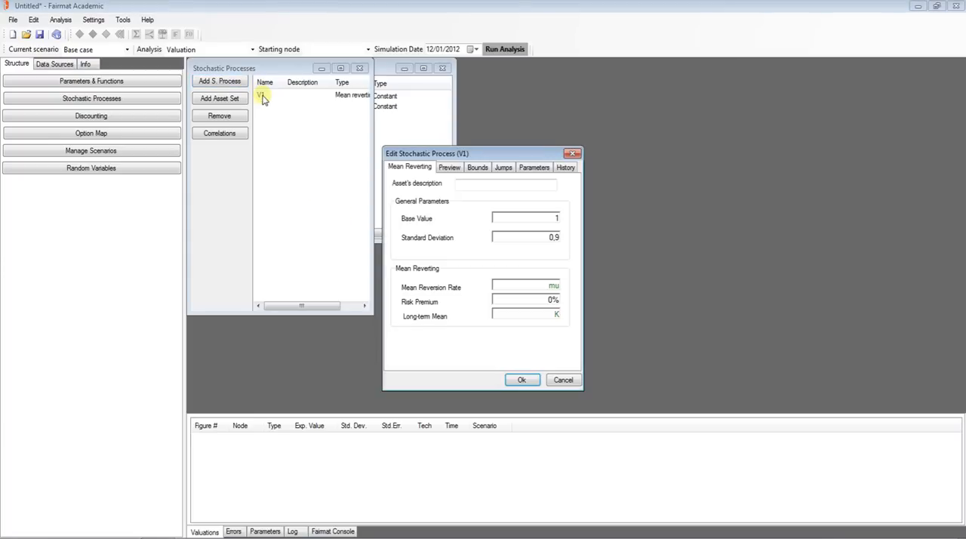
click(450, 166)
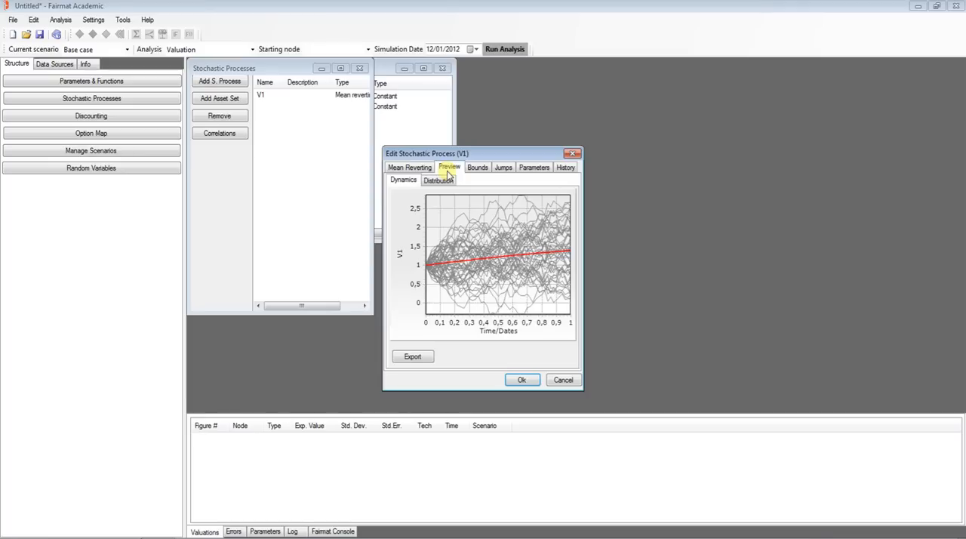
click(438, 180)
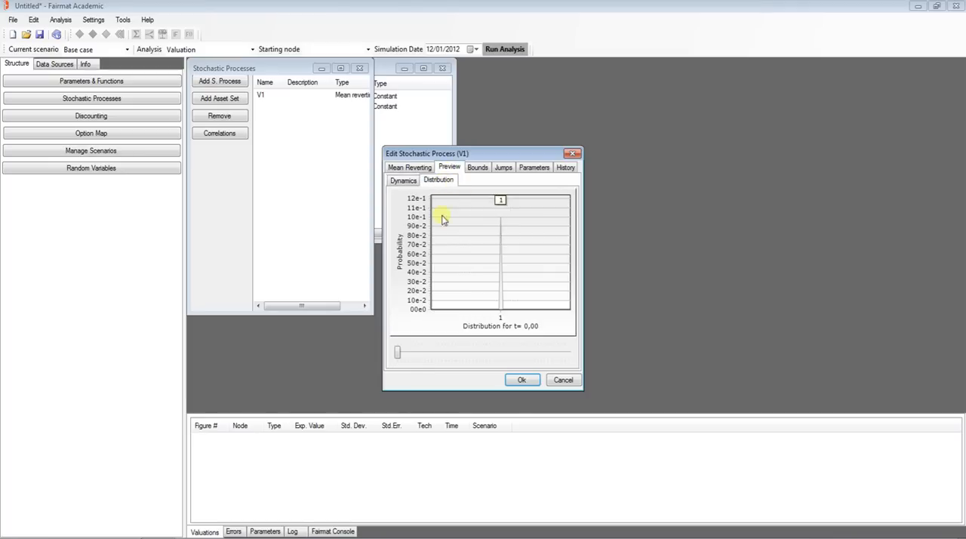
drag(399, 353, 421, 353)
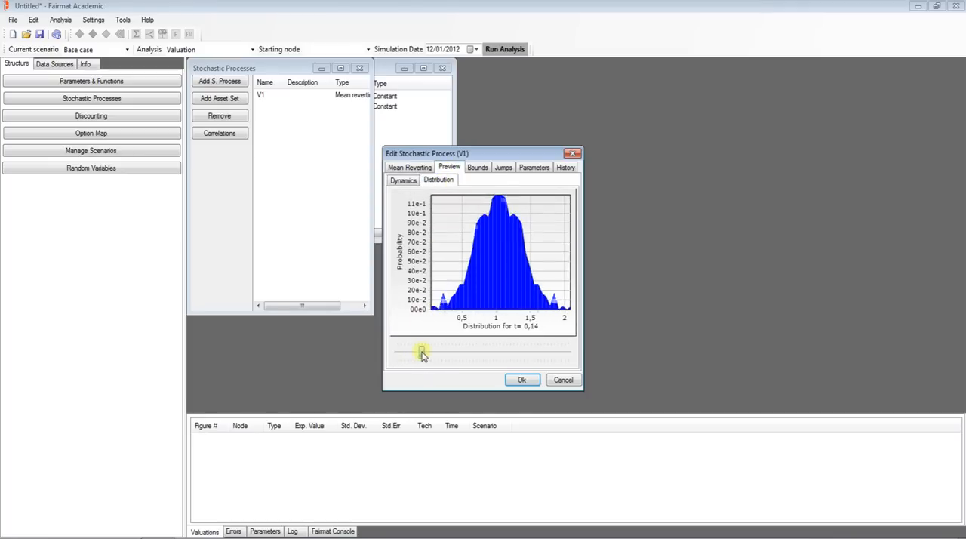
drag(421, 353, 429, 353)
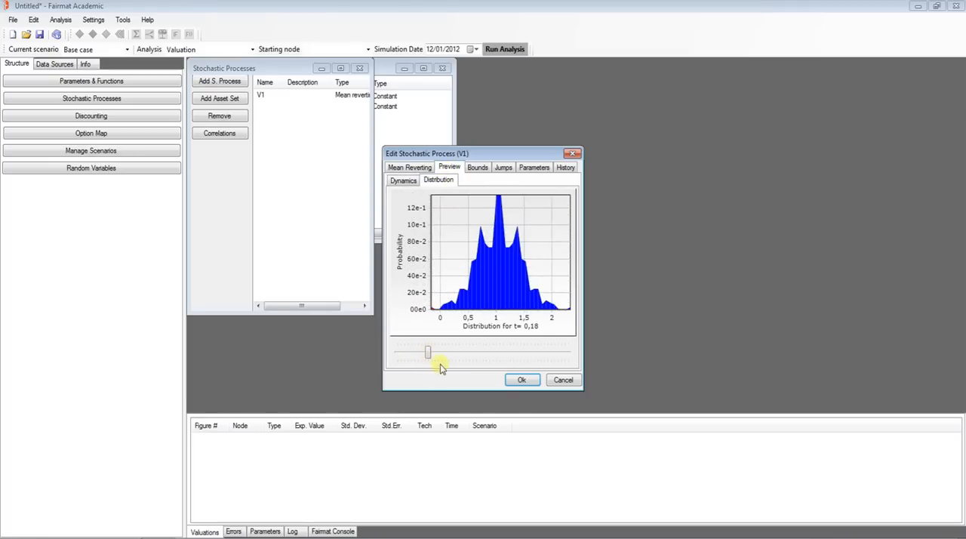
click(522, 380)
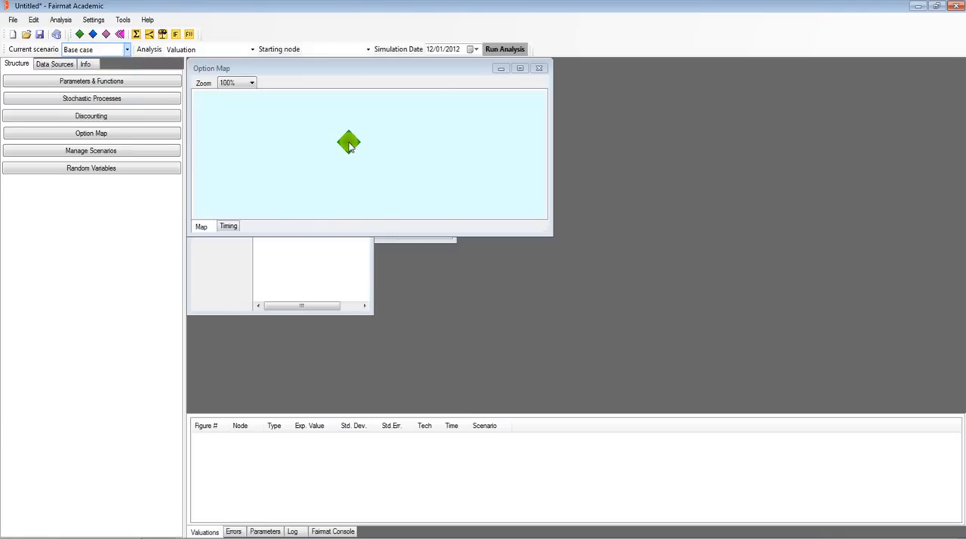
mouse_move(348, 144)
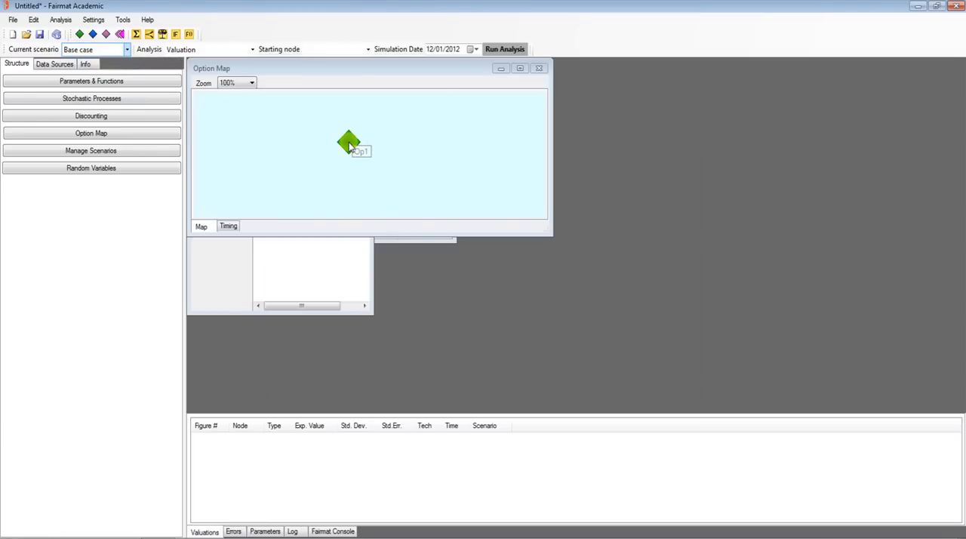
Step: Define the option node as European option 'call' with payoff V1-K
double_click(348, 143)
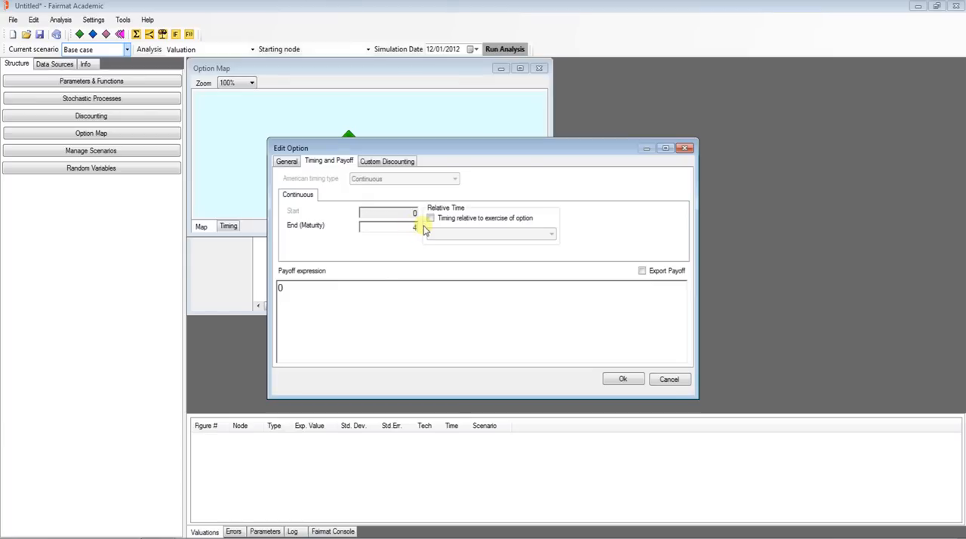
click(380, 289)
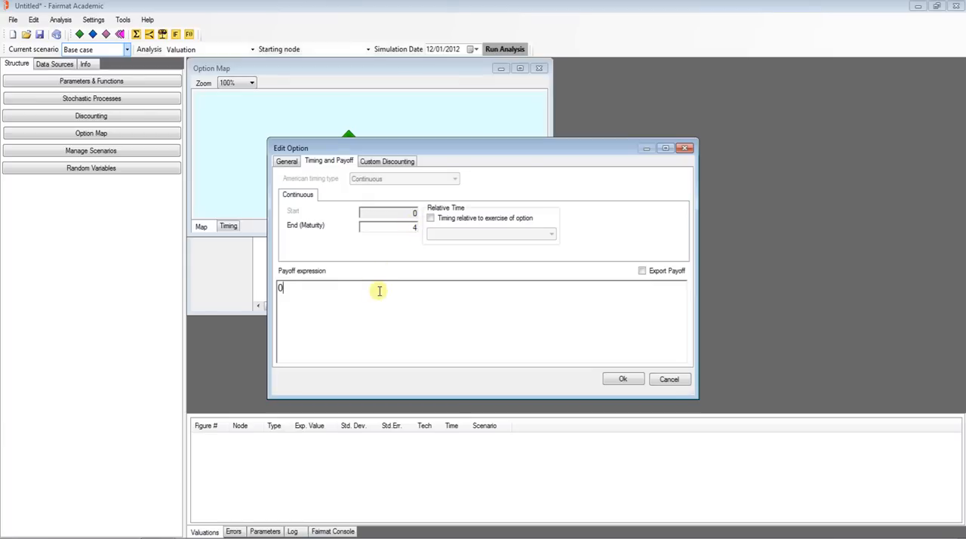
text(V1)
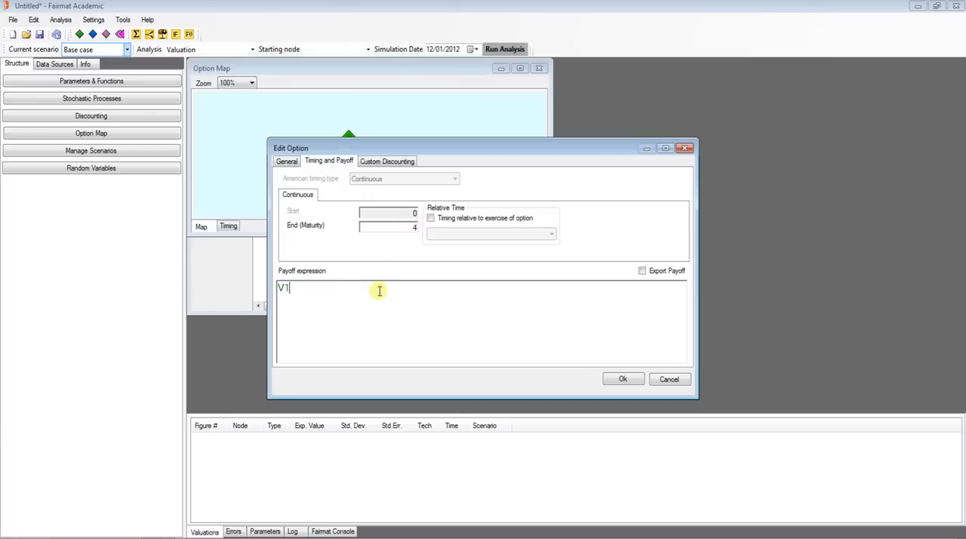
text(-K)
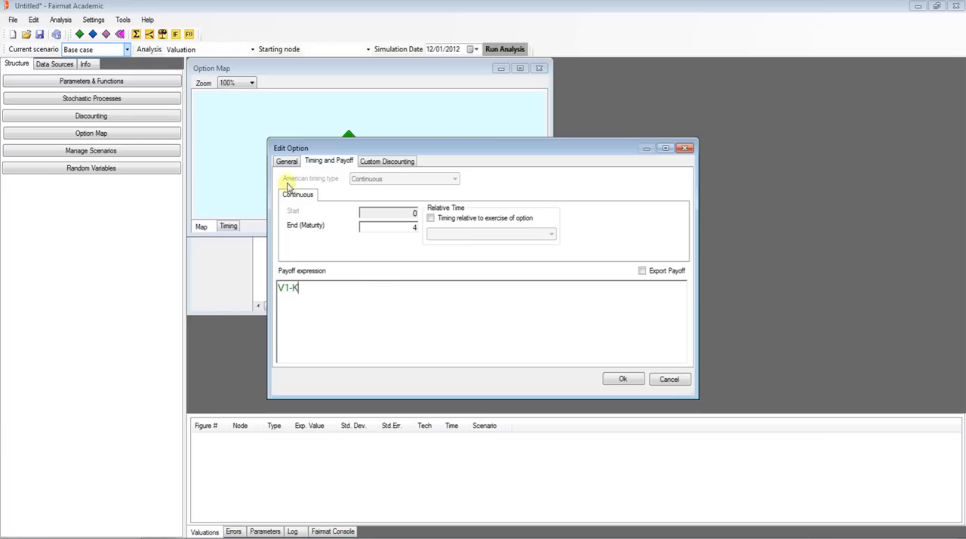
click(287, 160)
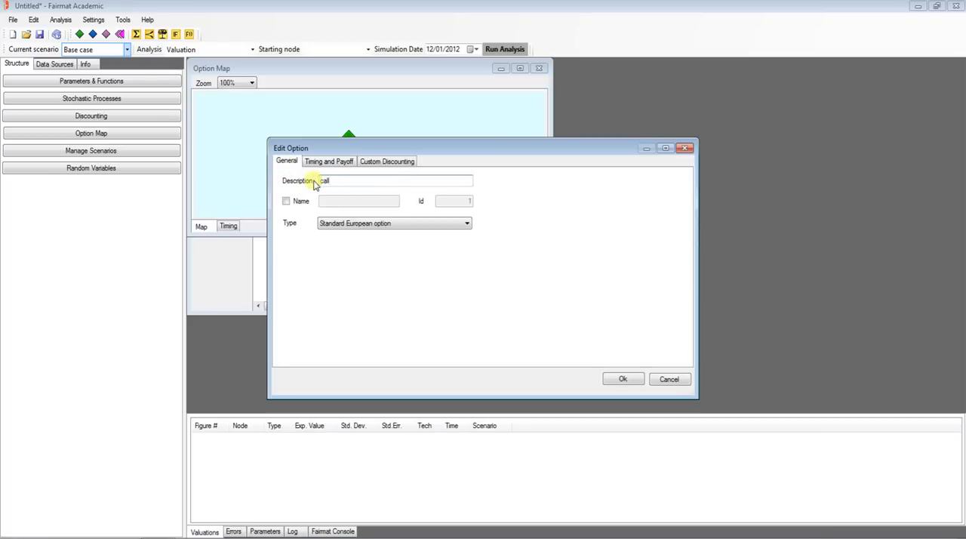
mouse_move(622, 378)
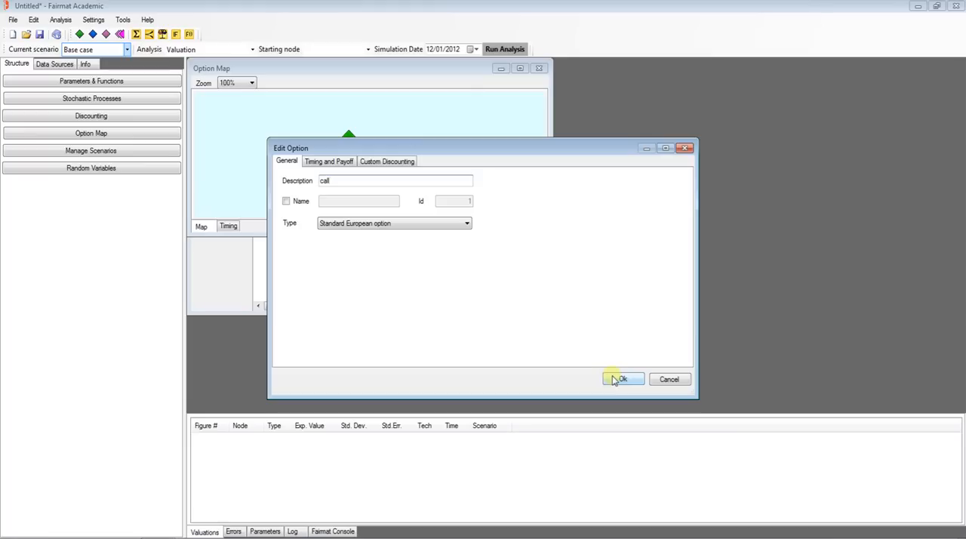
click(621, 379)
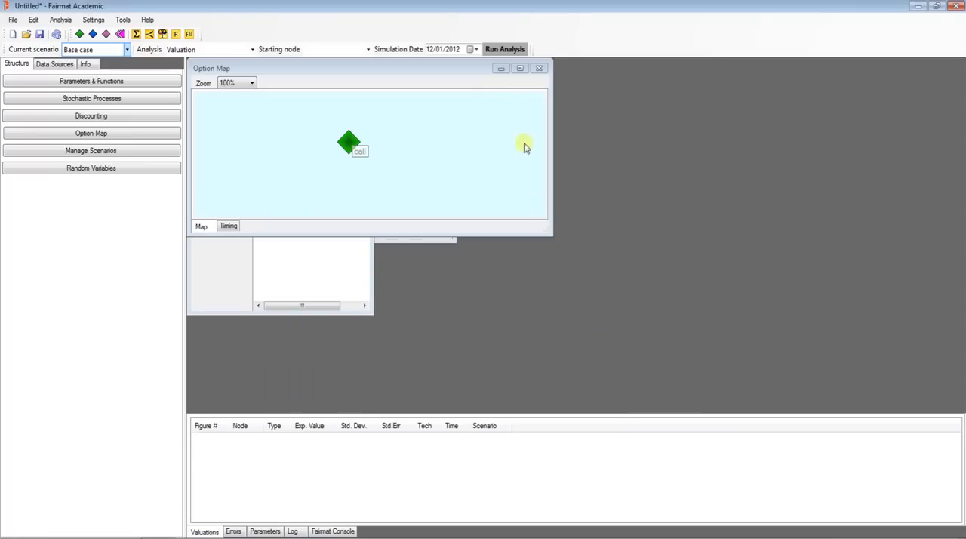
Step: Run the valuation of the European call and inspect its 0.30 expected value result
click(504, 49)
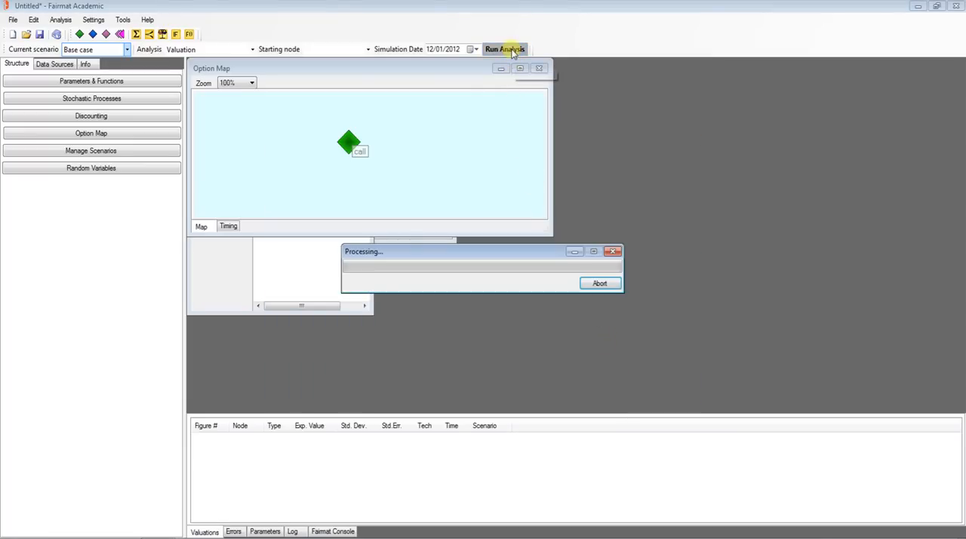
click(504, 48)
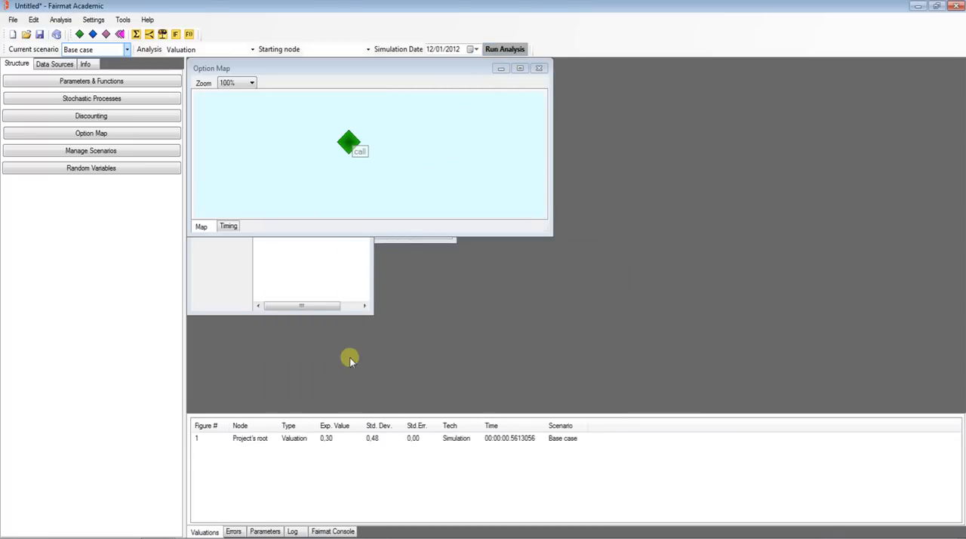
click(316, 438)
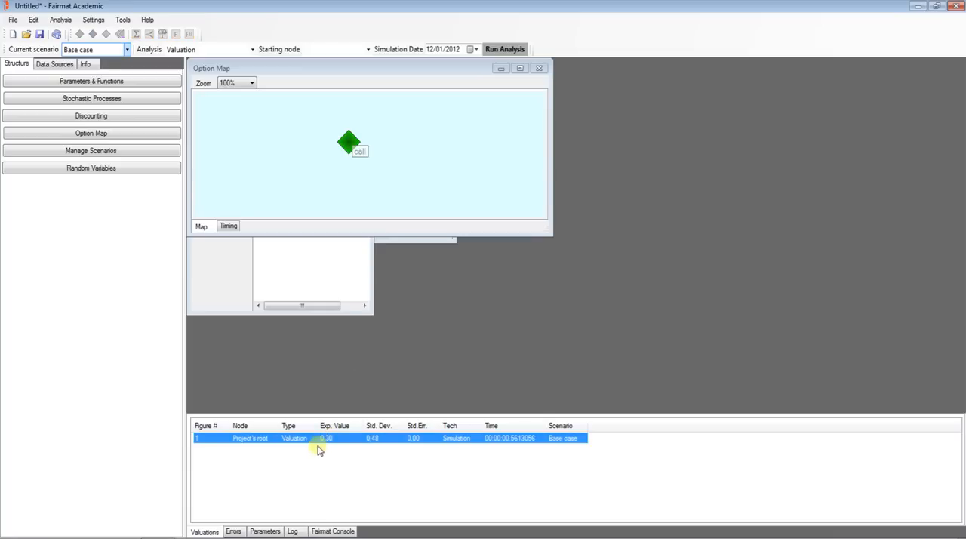
mouse_move(377, 453)
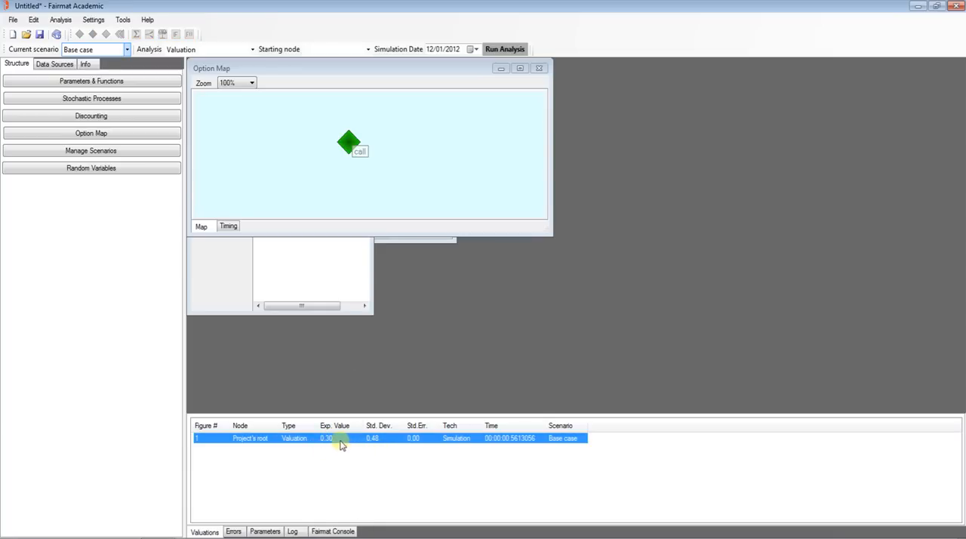
double_click(335, 438)
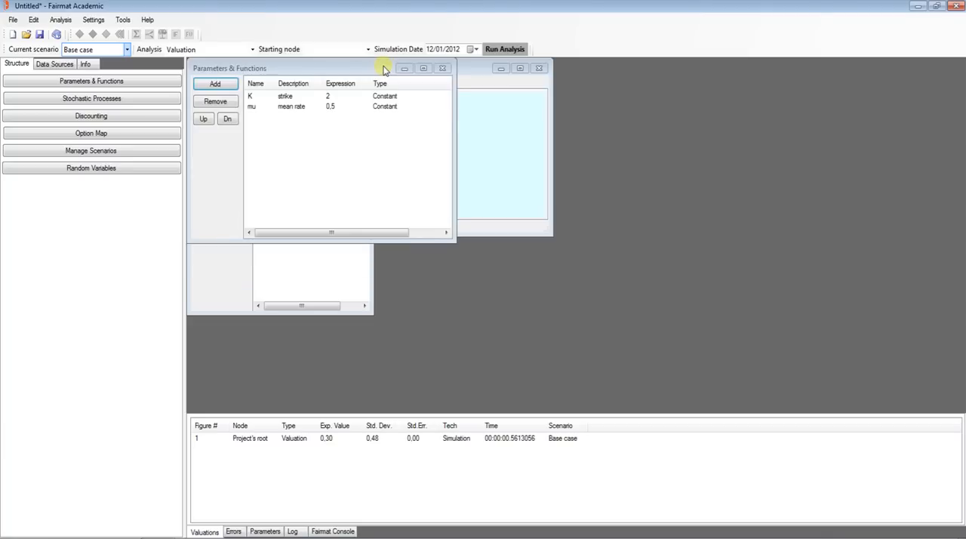
Step: Change the call node's type to American type option via its properties
click(90, 133)
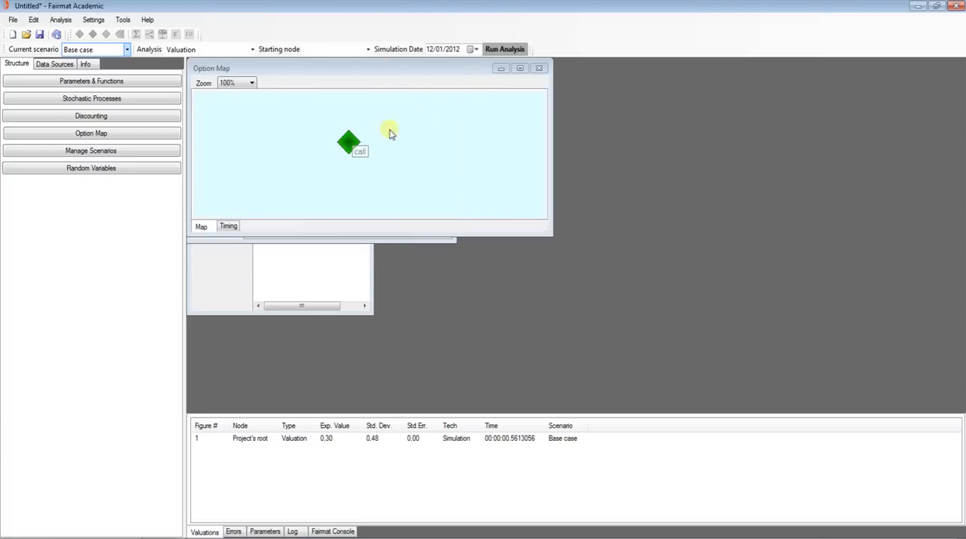
right_click(347, 142)
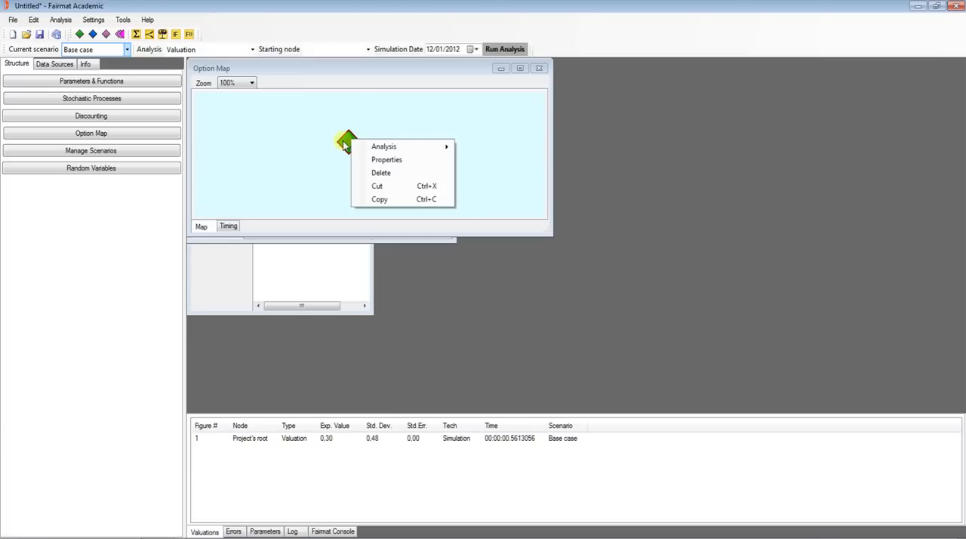
click(386, 160)
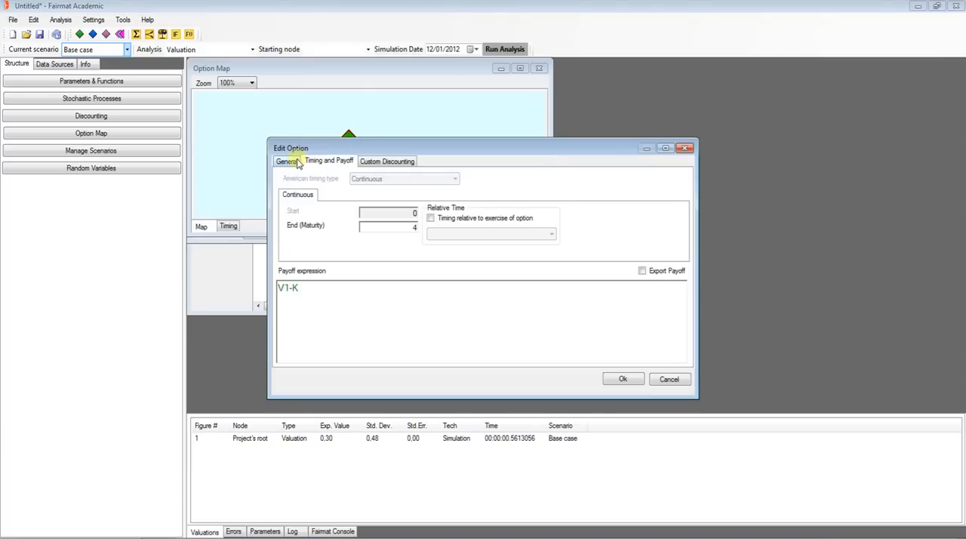
click(287, 160)
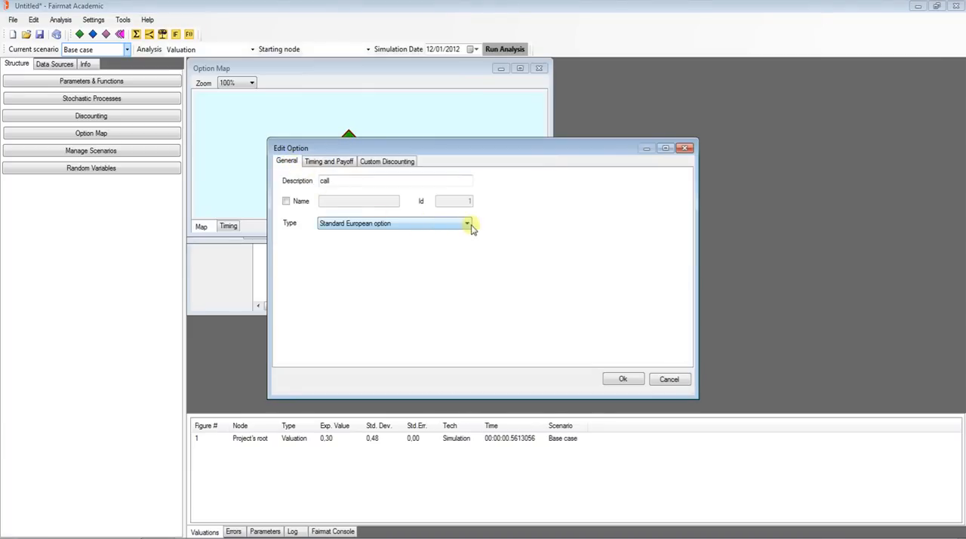
click(468, 223)
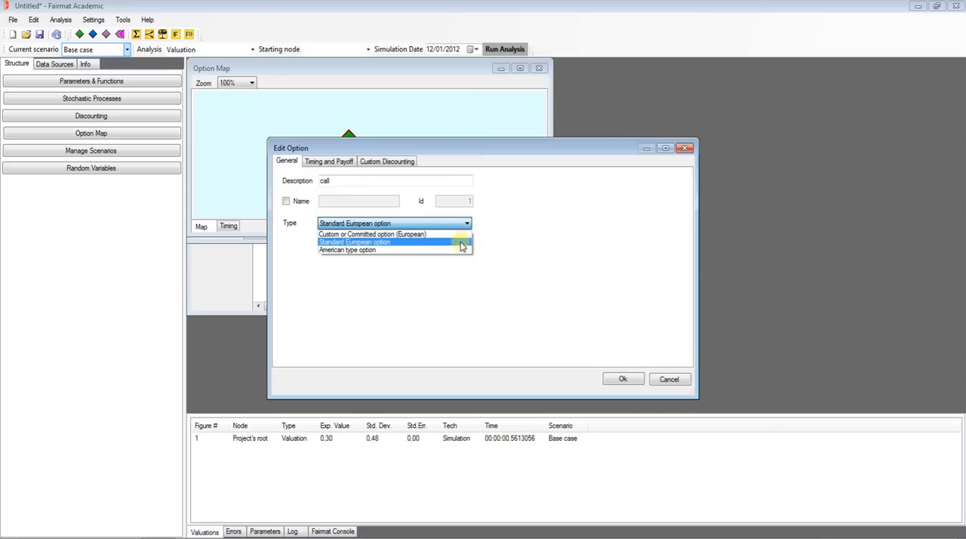
click(347, 251)
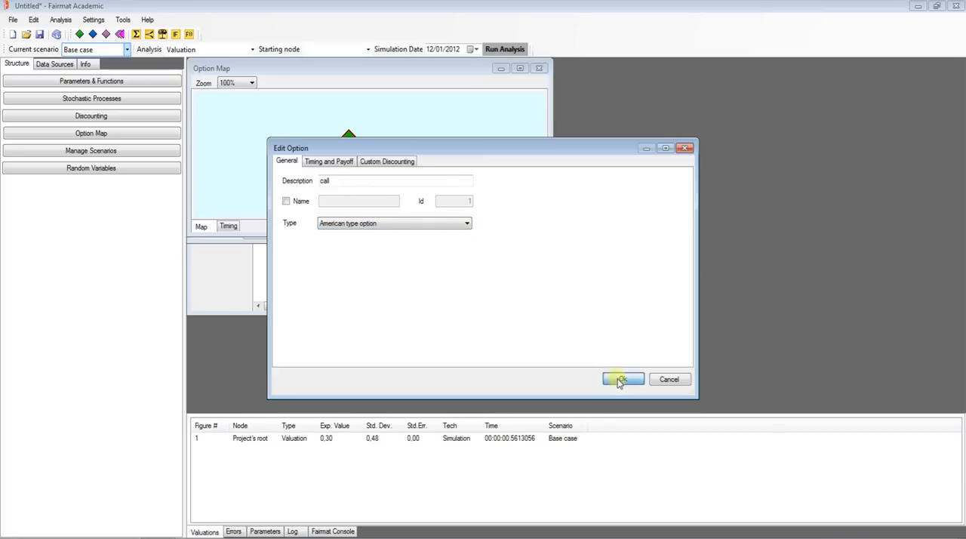
click(622, 379)
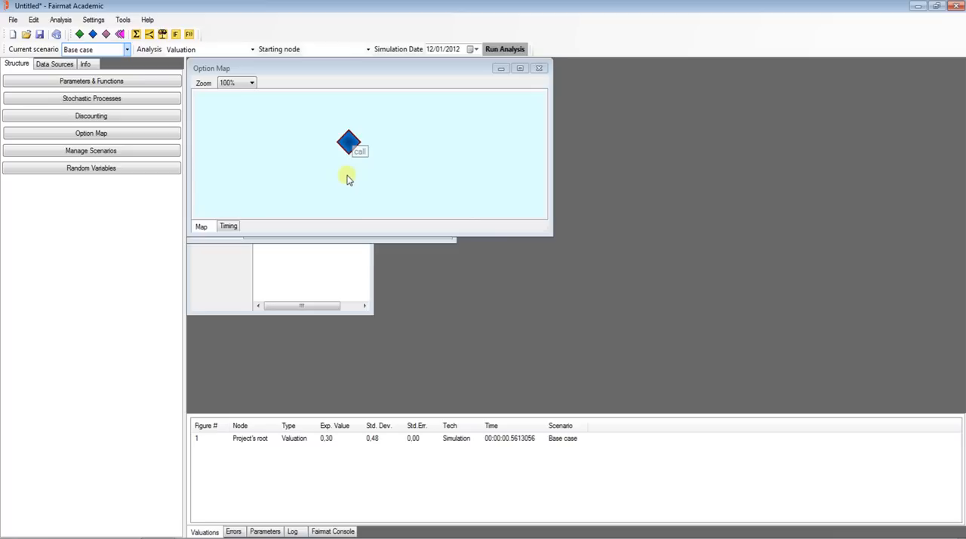
mouse_move(370, 172)
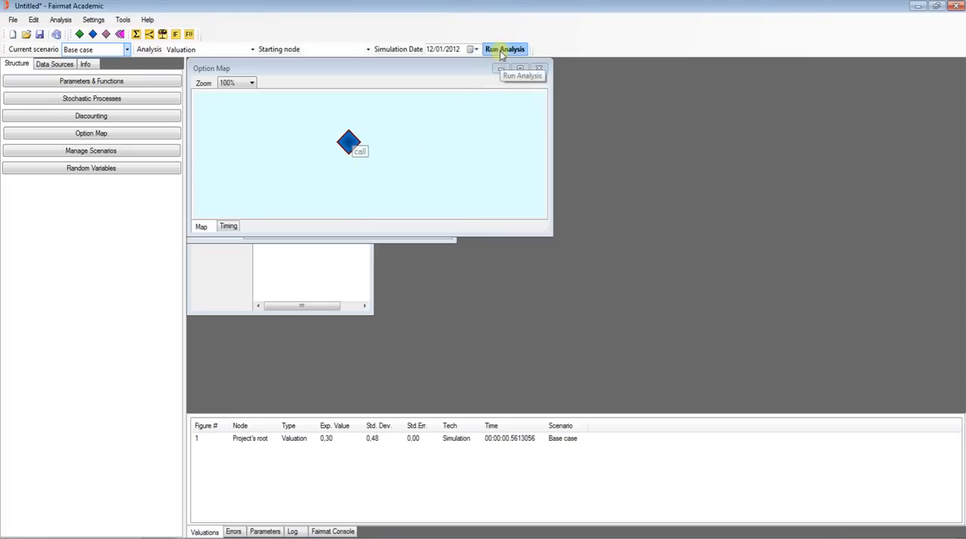
Step: Run the American call valuation (0.45) and review the project numerical settings unchanged
click(504, 48)
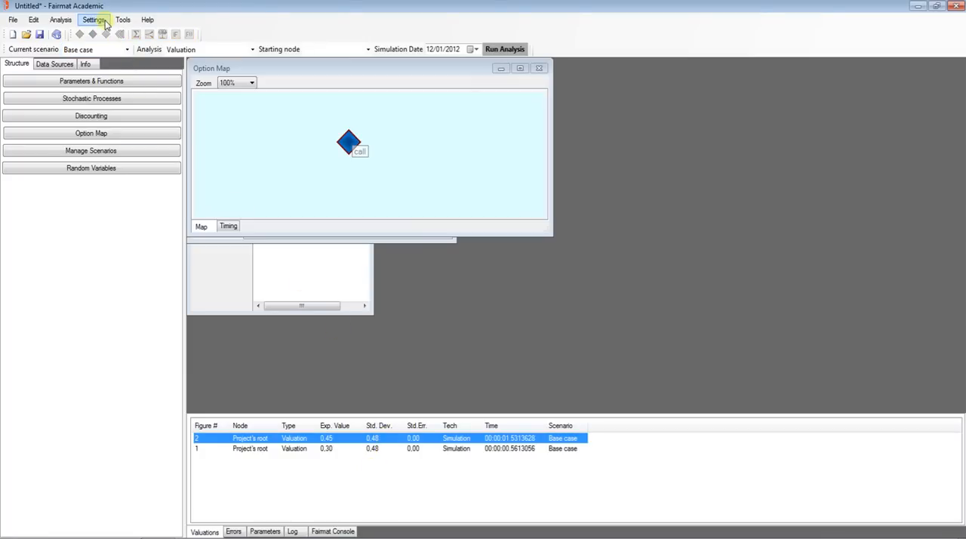
click(94, 18)
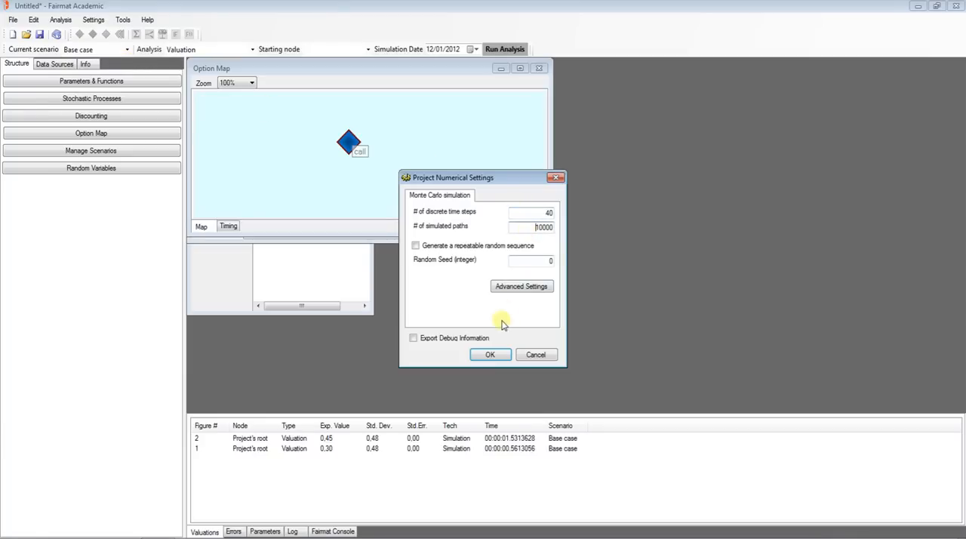
click(488, 355)
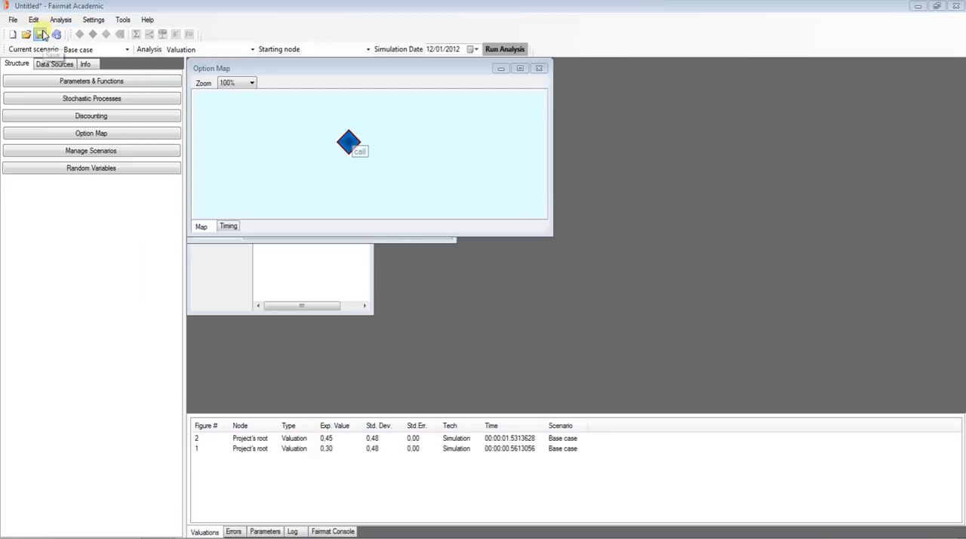
Step: Save the project with file name 'call'
click(40, 33)
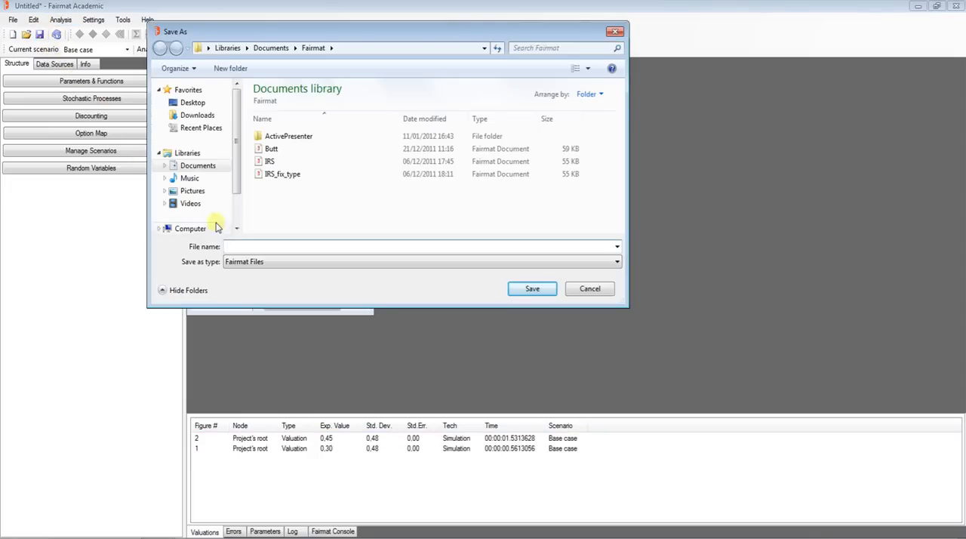
text(call)
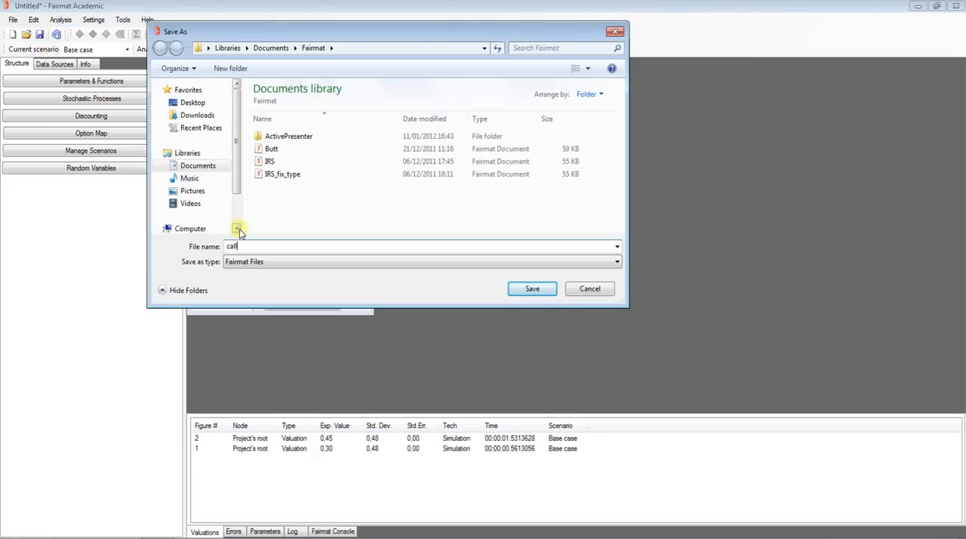